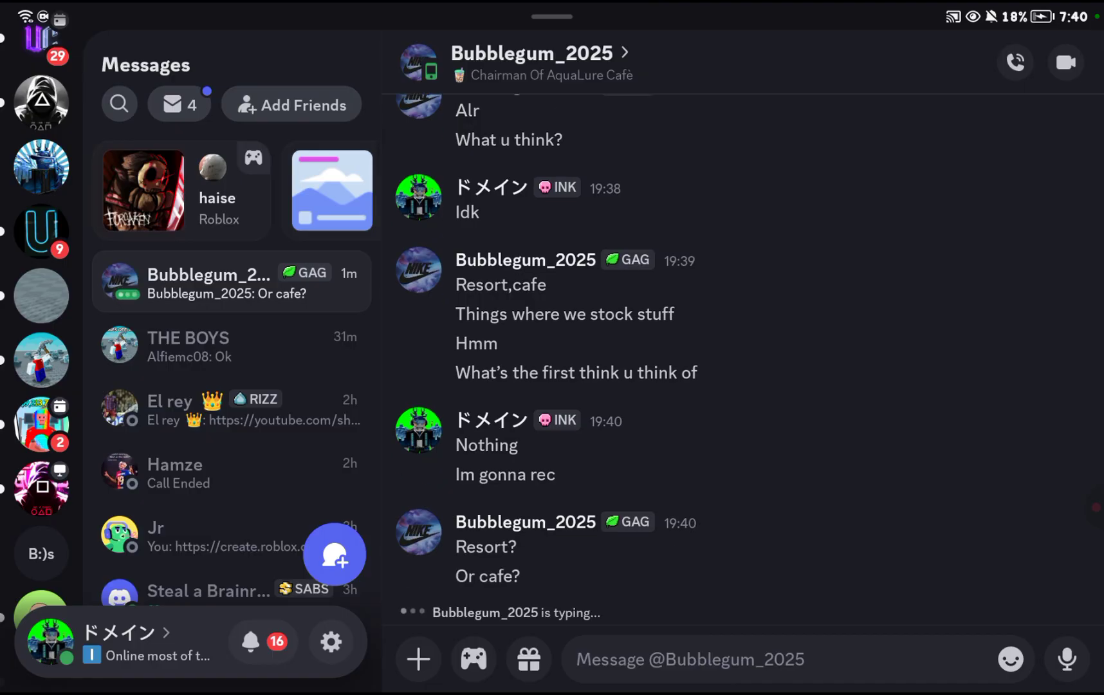
Copy the Global-Announcement asset link from the Bloxy's Land server's #scripts channel
{"action": "scroll", "scroll_direction": "down", "scroll_amount": 3}
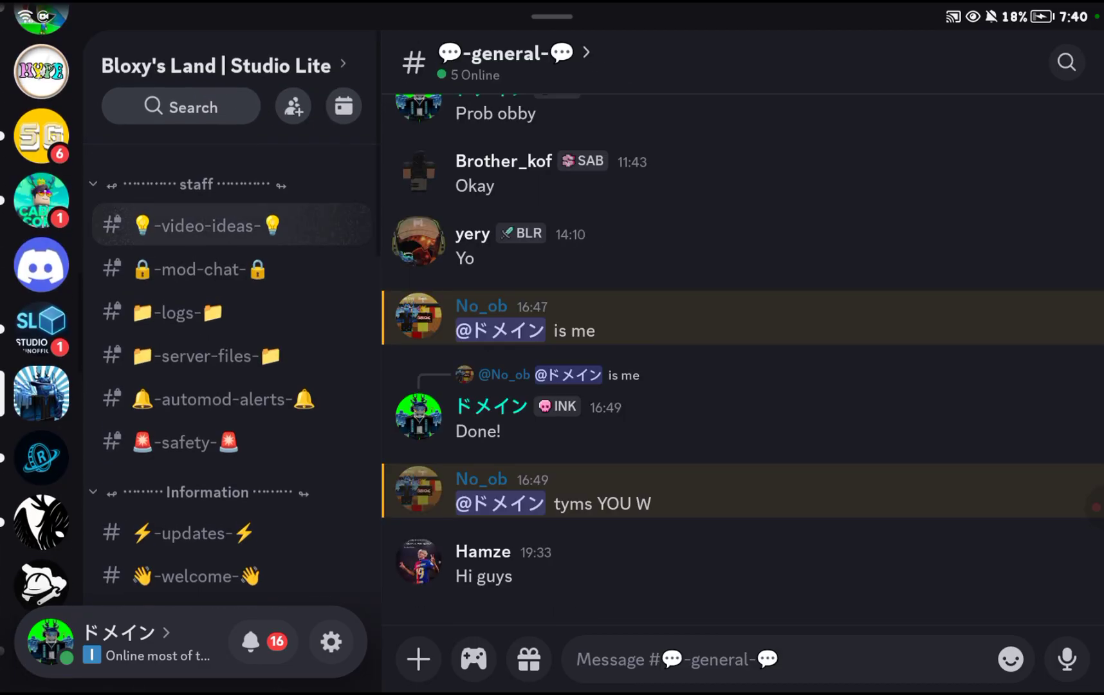
{"action": "scroll", "scroll_direction": "down", "scroll_amount": 3}
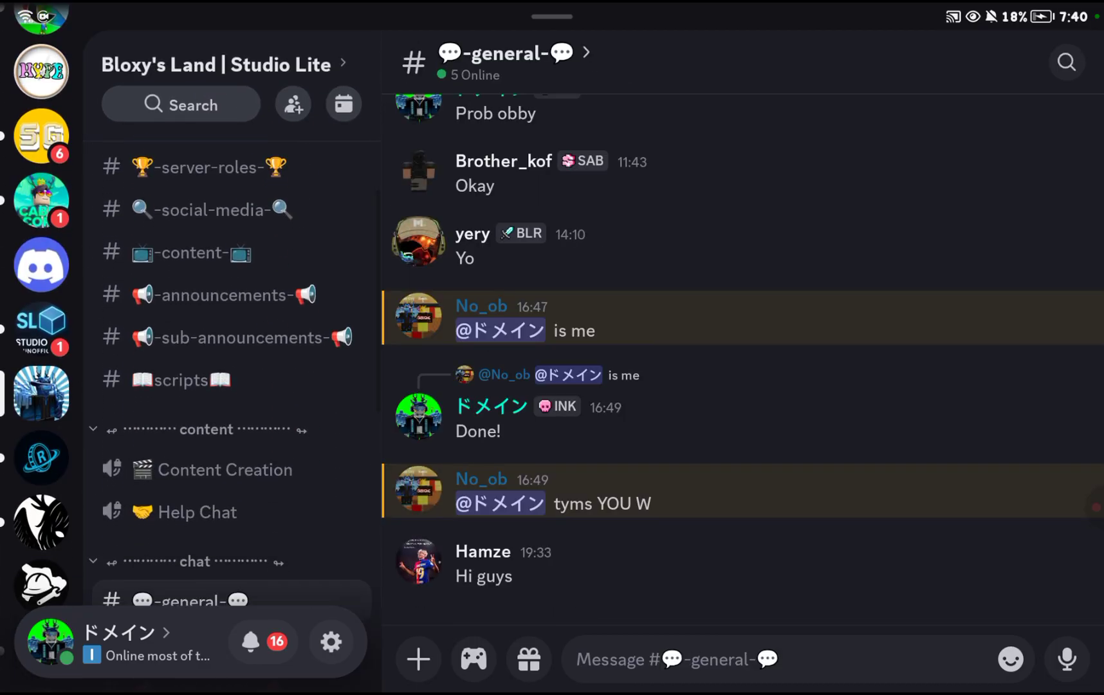
{"action": "left_click", "coordinate": [177, 380]}
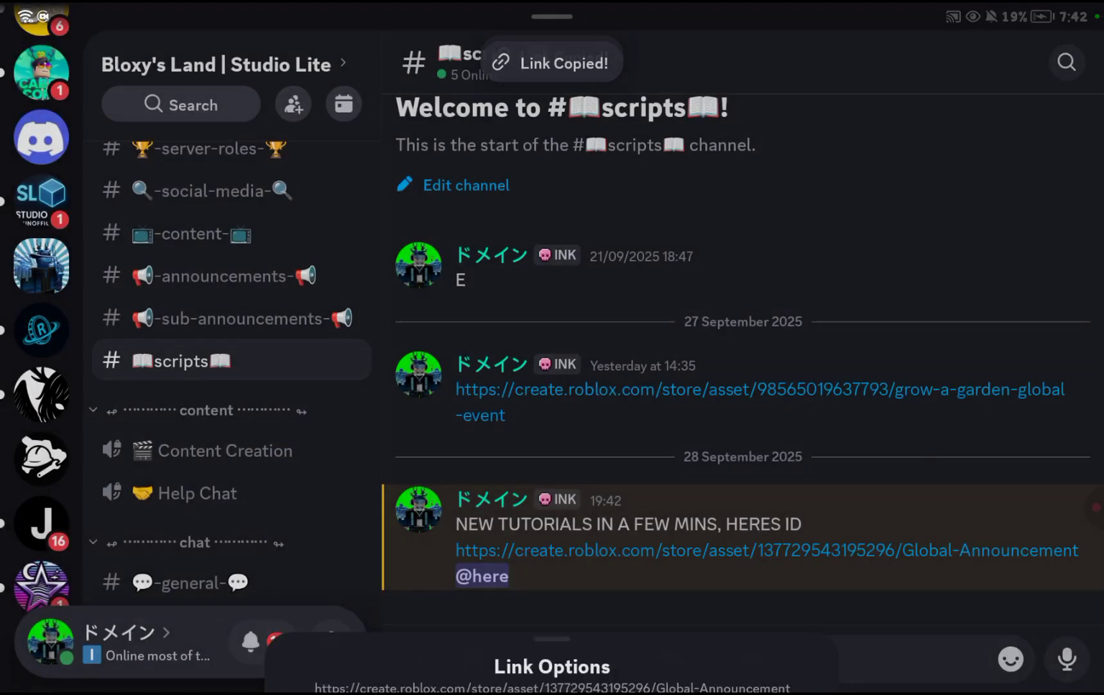
{"action": "scroll", "scroll_direction": "down", "scroll_amount": 3}
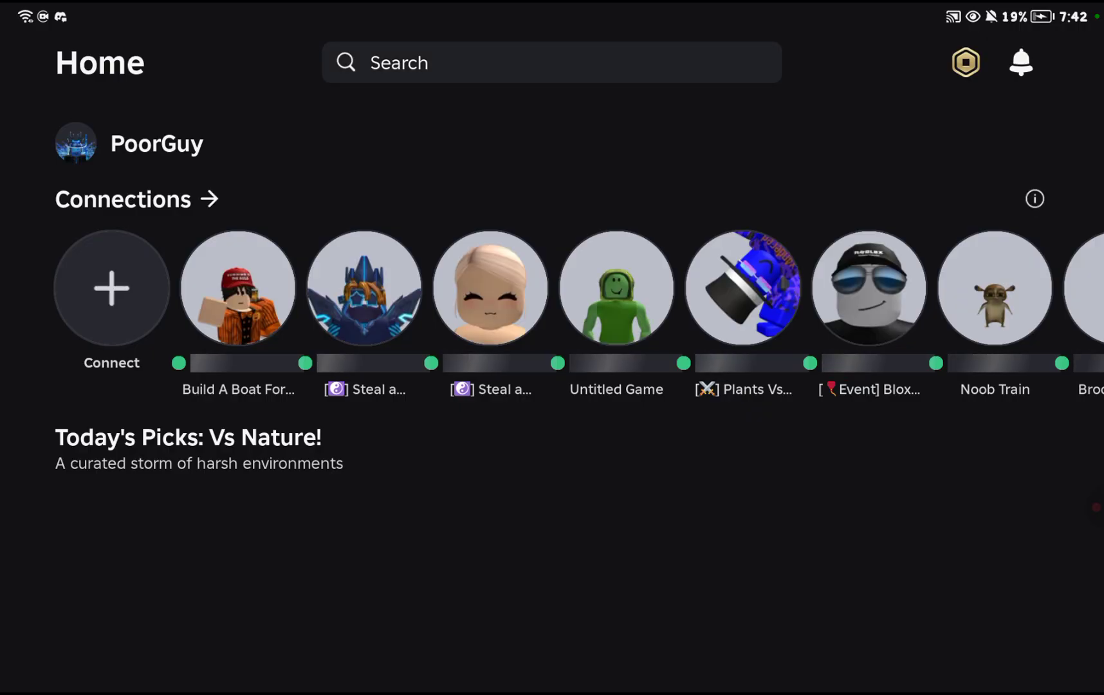
Search Roblox for 'studio lite' and open the Studio Lite experience page
{"action": "scroll", "scroll_direction": "down", "scroll_amount": 3}
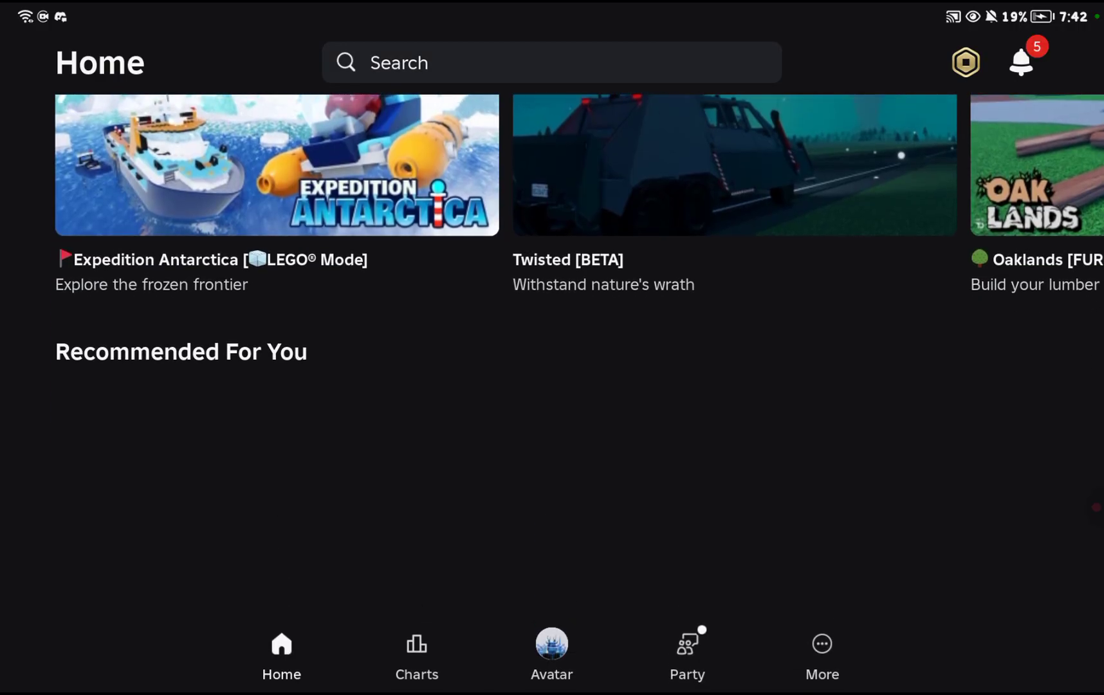
{"action": "scroll", "scroll_direction": "down", "scroll_amount": 3}
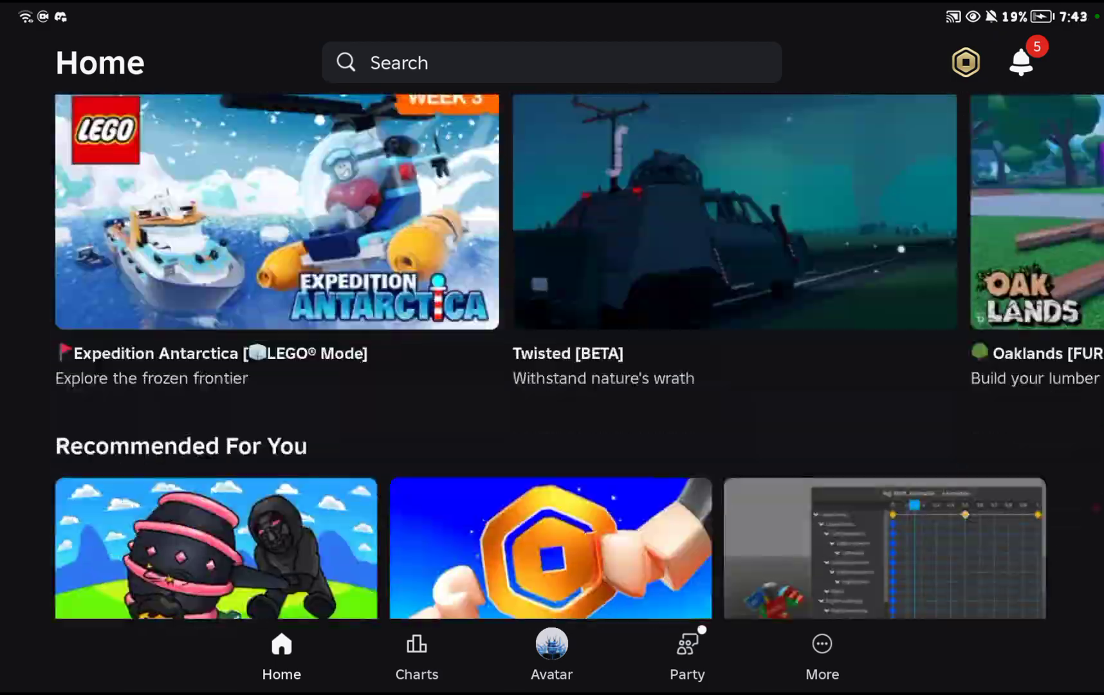
{"action": "scroll", "scroll_direction": "down", "scroll_amount": 3}
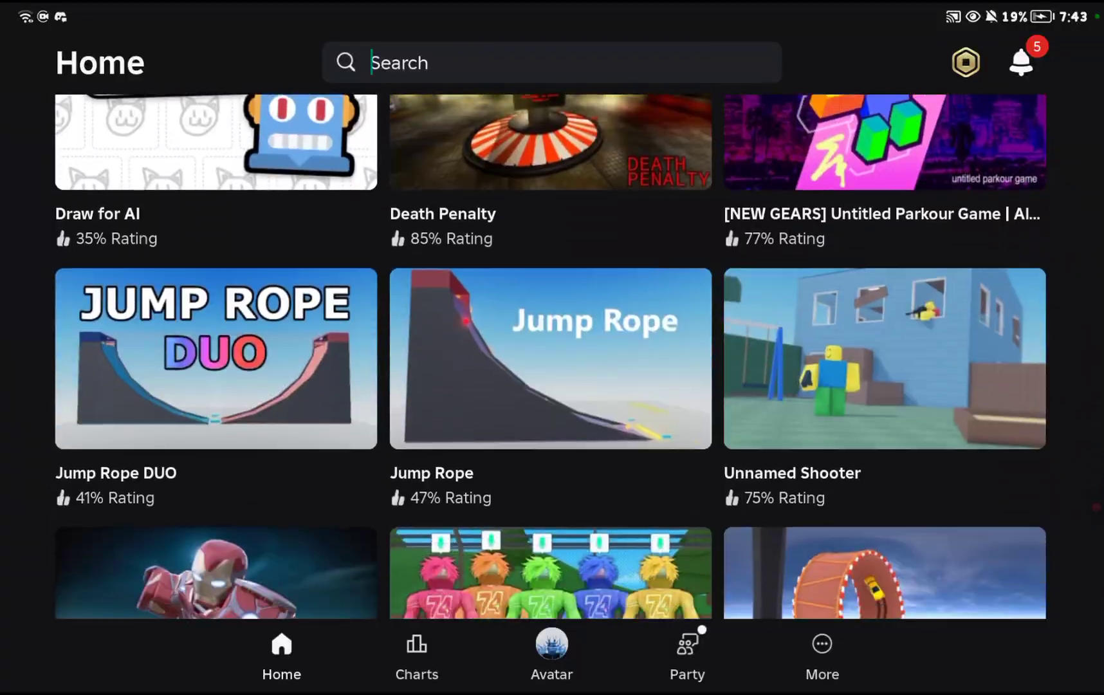
{"action": "type", "text": "s"}
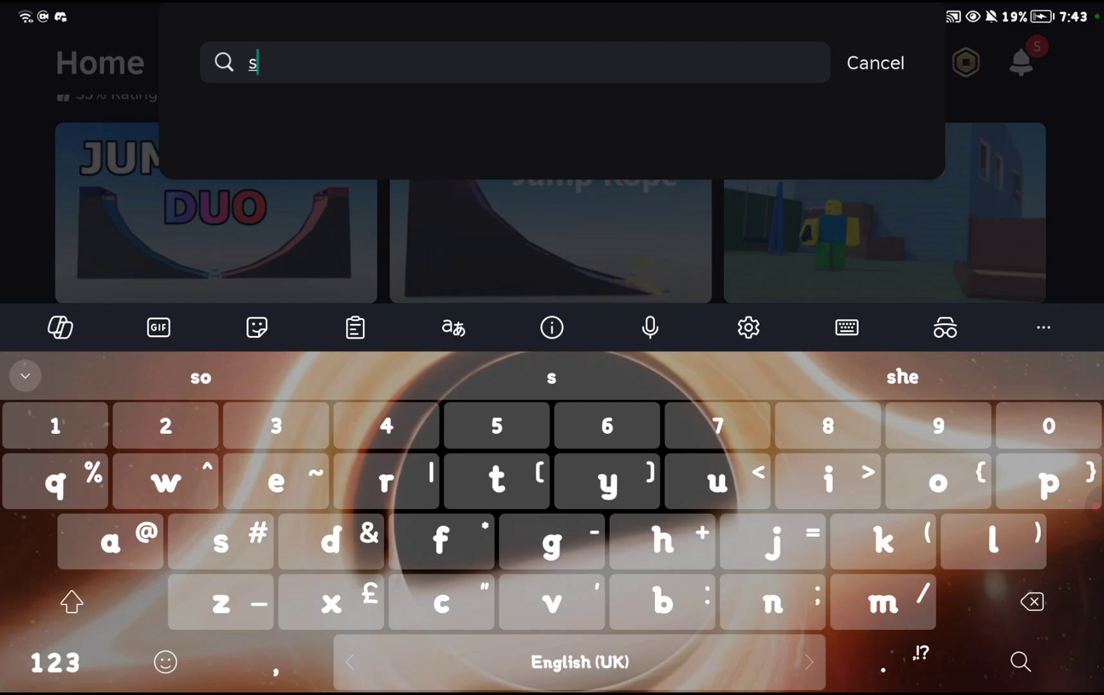
{"action": "type", "text": "l"}
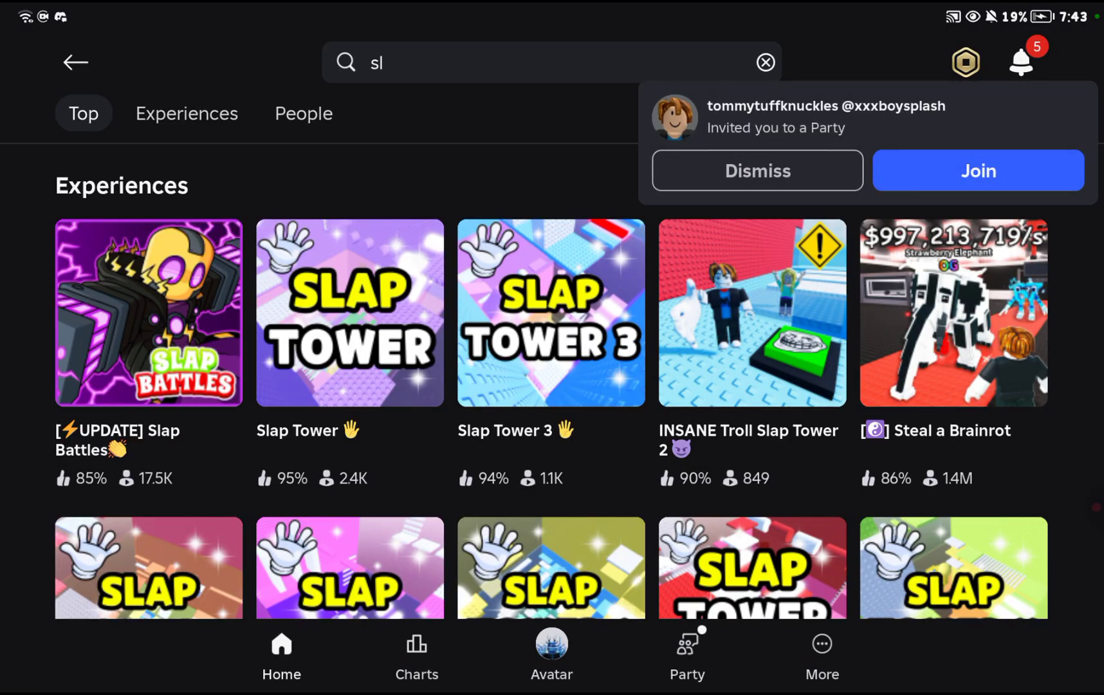
{"action": "scroll", "scroll_direction": "down", "scroll_amount": 3}
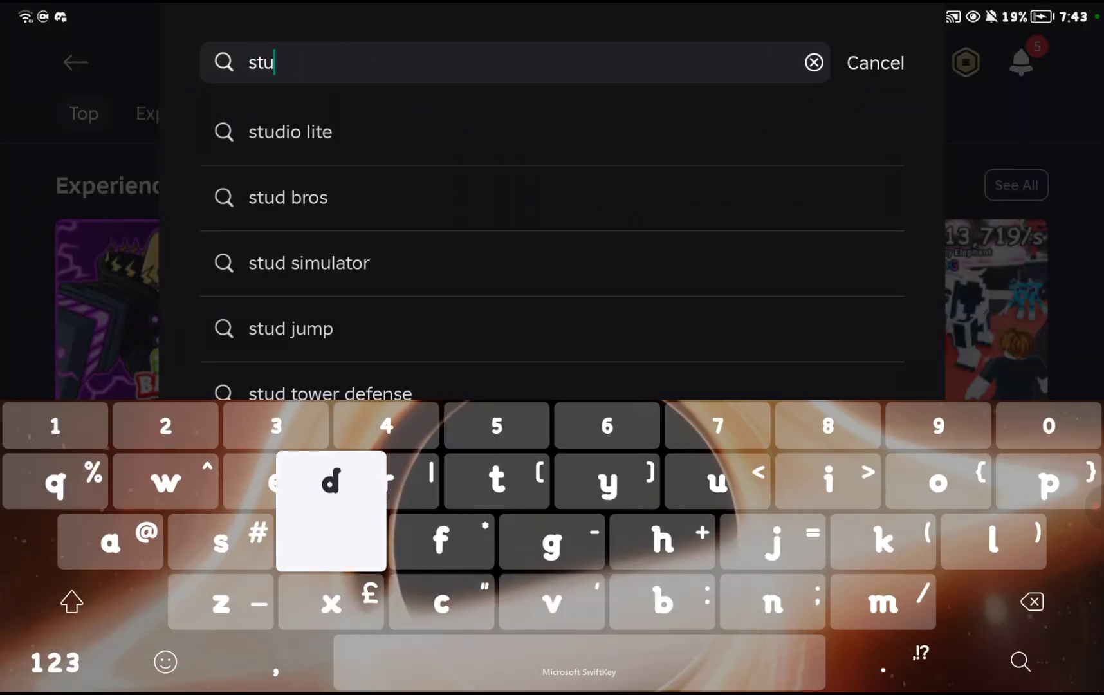
{"action": "left_click", "coordinate": [290, 132]}
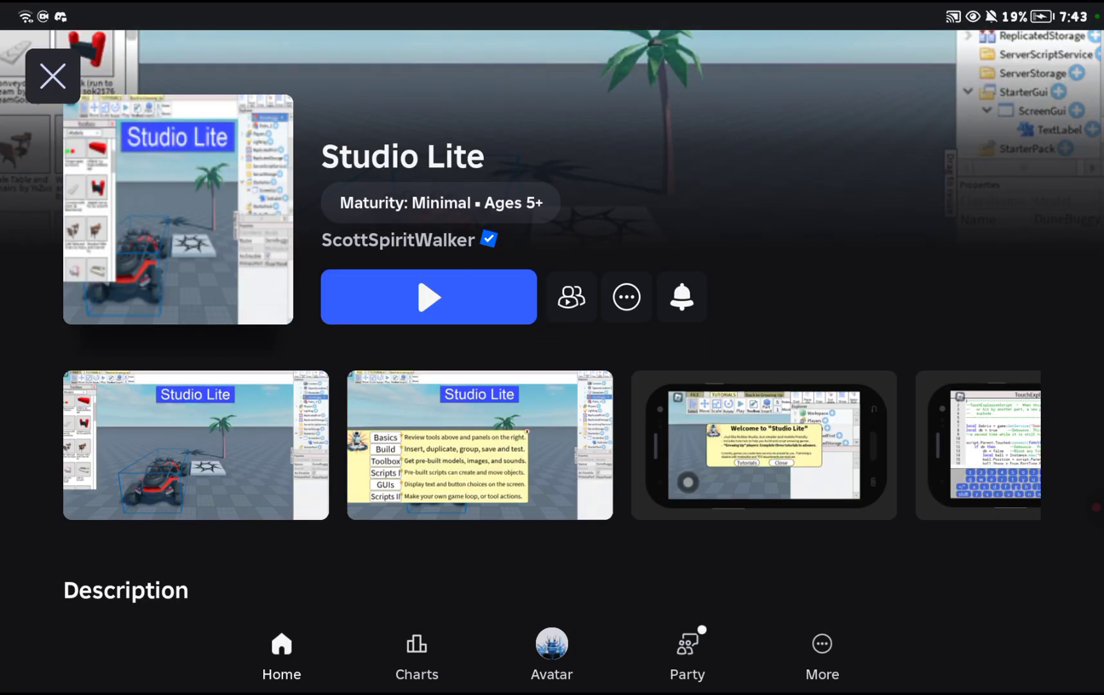
Launch Studio Lite, insert the Global Announcement model from Toolbox, and expand it in Explorer
{"action": "left_click", "coordinate": [429, 297]}
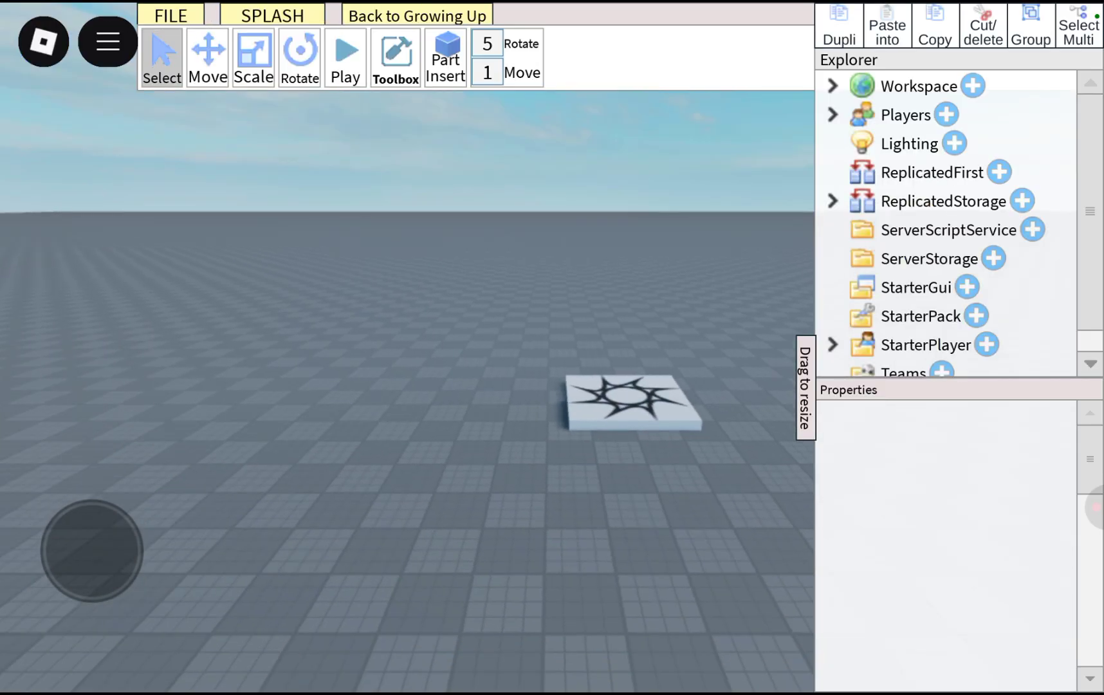
{"action": "left_click", "coordinate": [395, 56]}
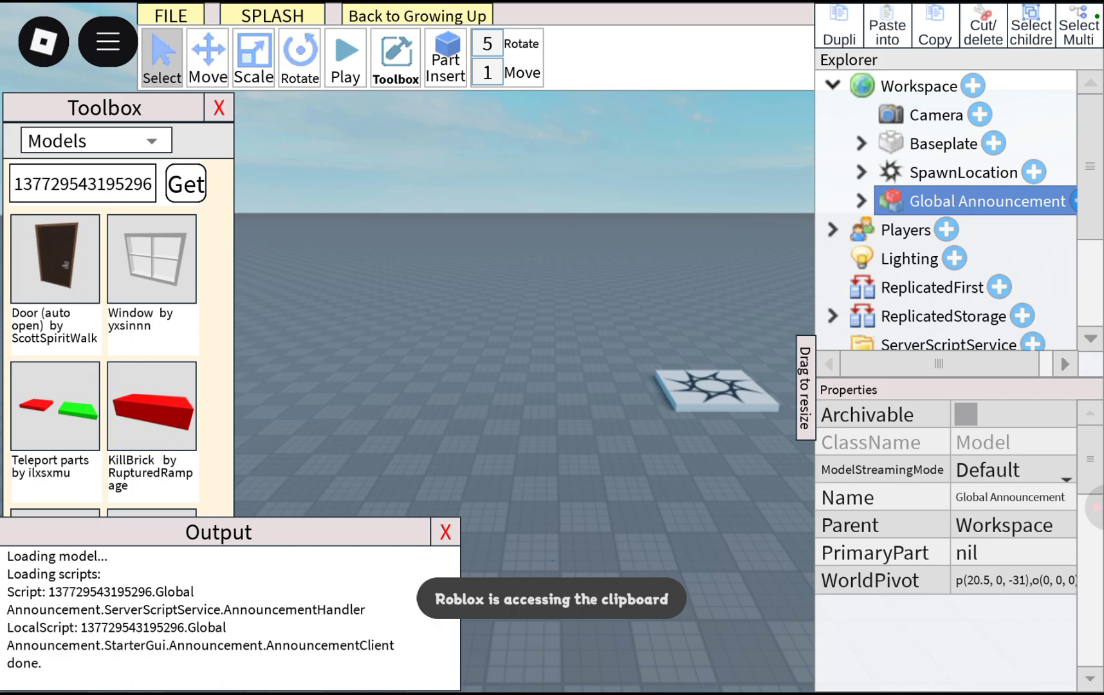
{"action": "left_click", "coordinate": [858, 201]}
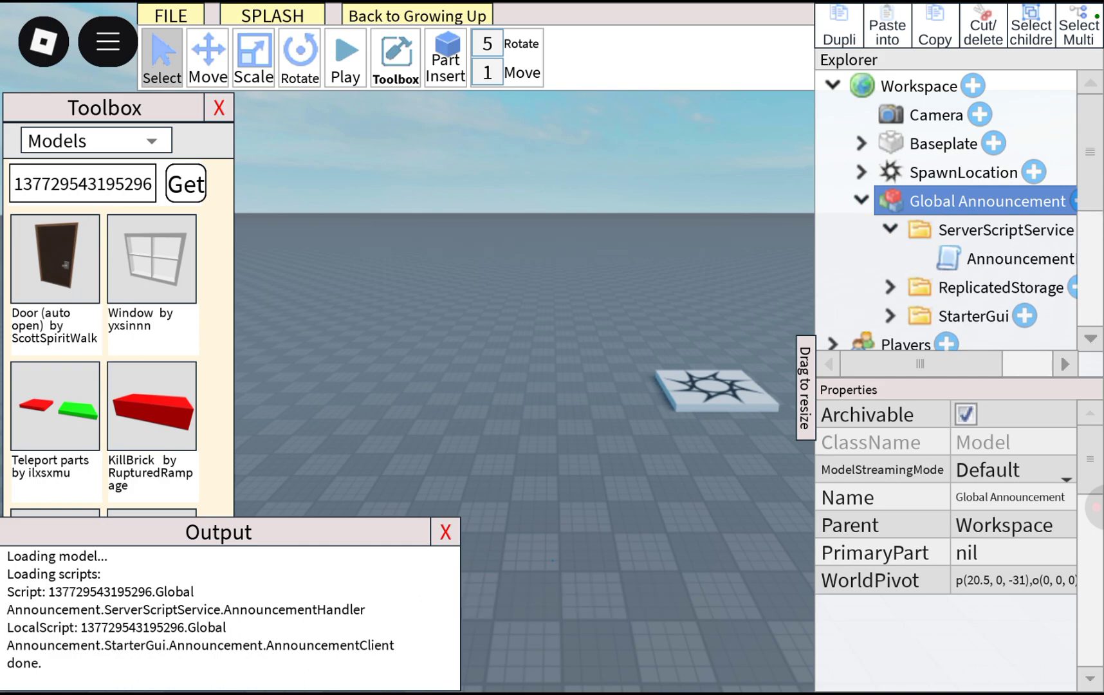
Reparent AnnouncementHandler to ServerScriptService and ClientAction/CreateAnnouncement to ReplicatedStorage
{"action": "double_click", "coordinate": [1020, 258]}
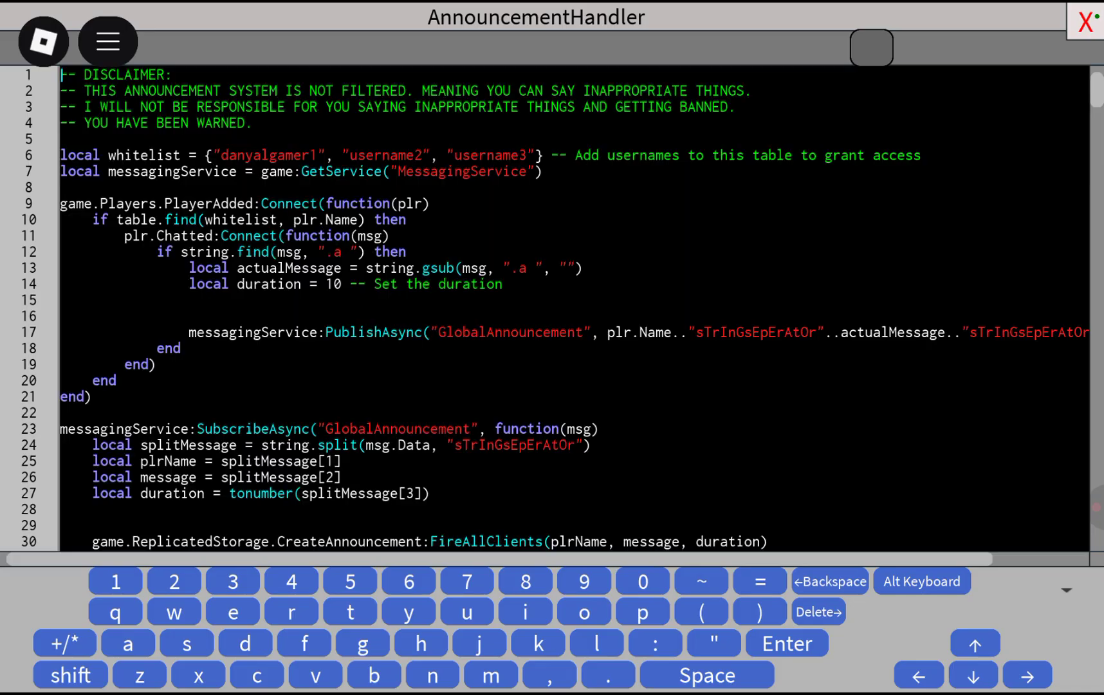
{"action": "left_click", "coordinate": [1085, 18]}
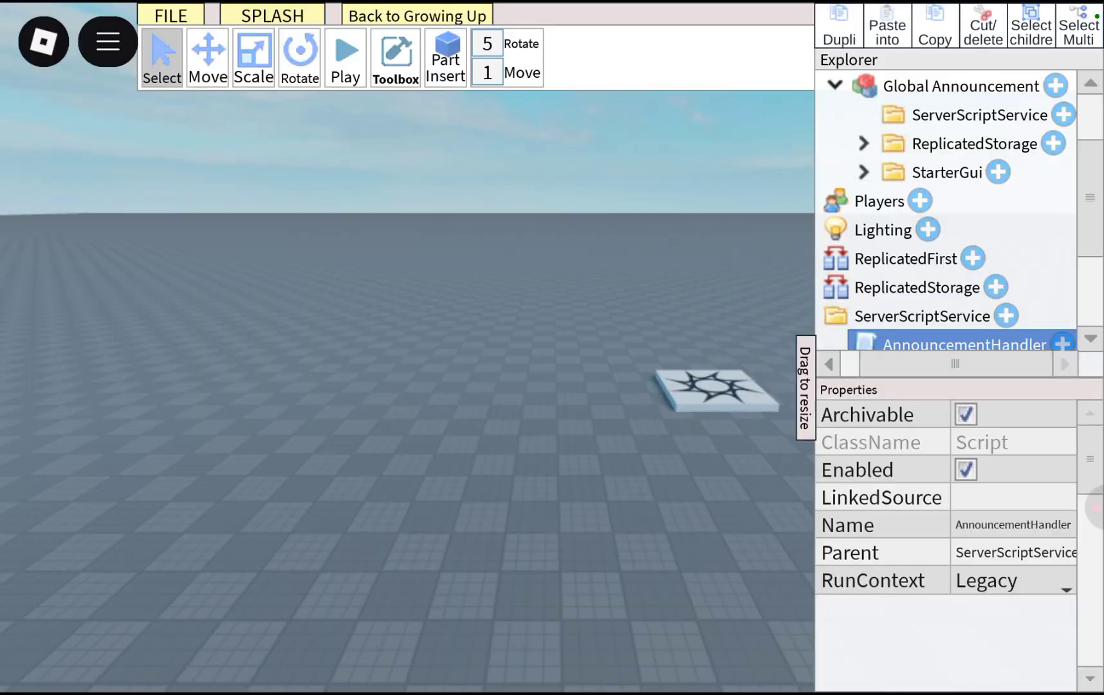
{"action": "left_click", "coordinate": [863, 144]}
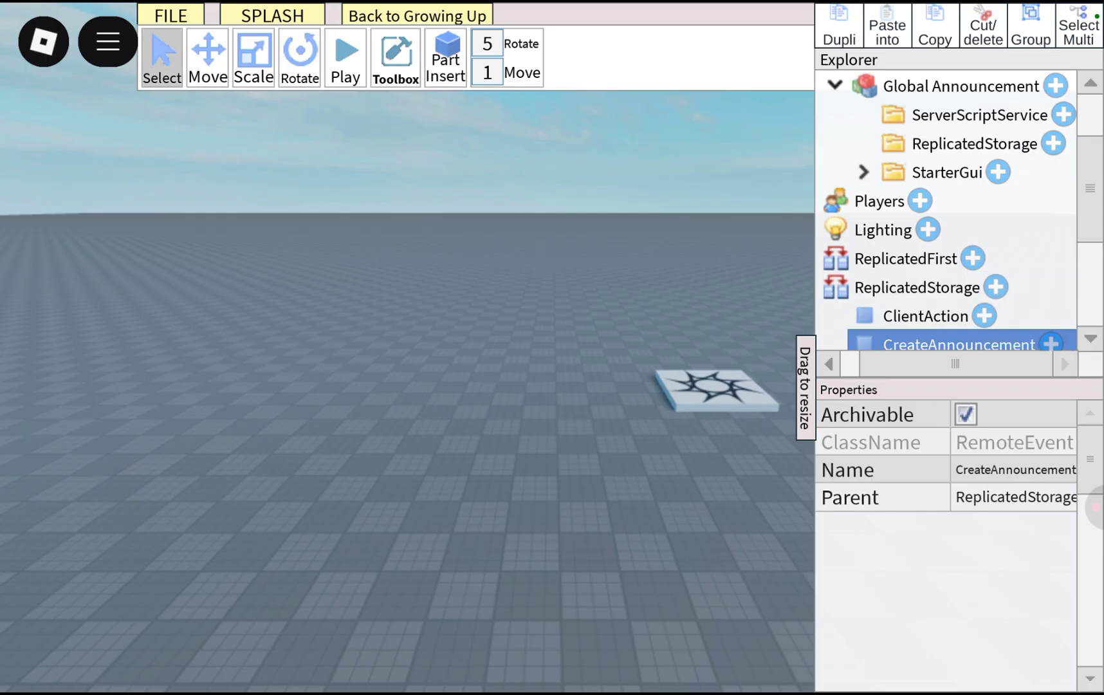
{"action": "left_click", "coordinate": [864, 172]}
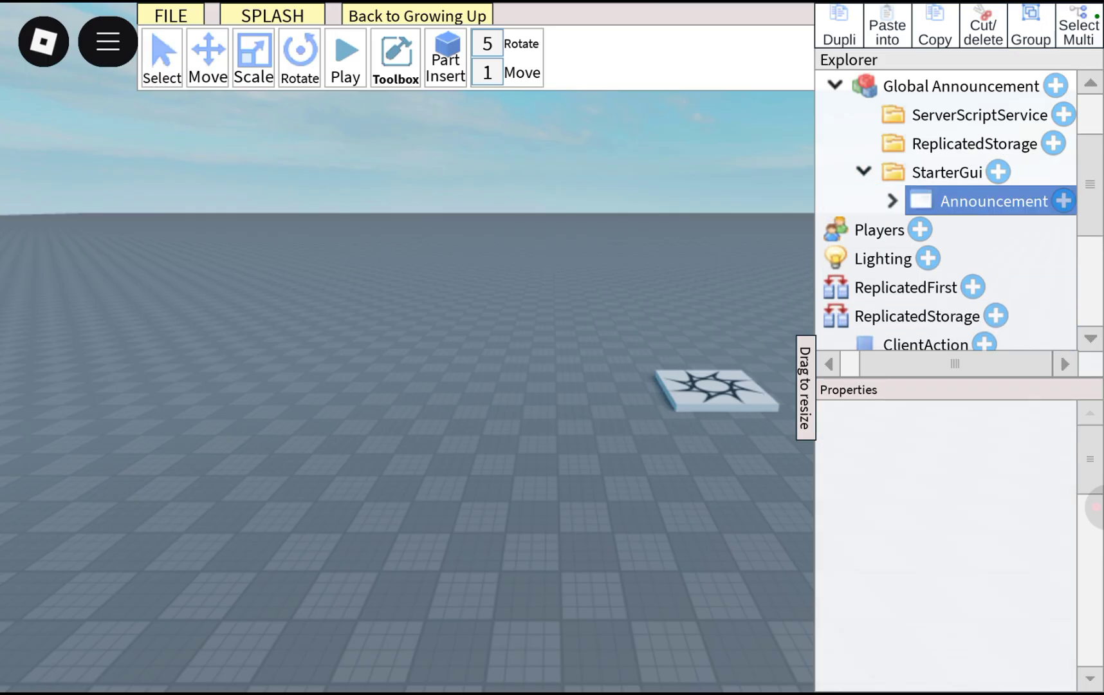
Put your username first in the AnnouncementHandler whitelist and move Announcement to StarterGui
{"action": "scroll", "scroll_direction": "down", "scroll_amount": 3}
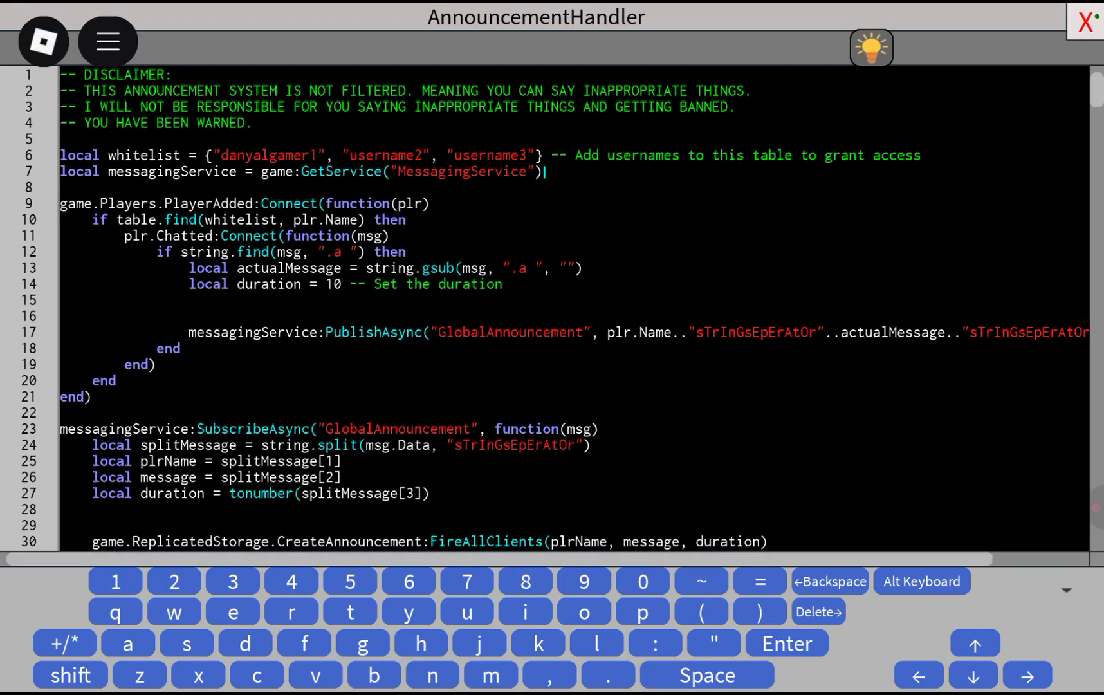
{"action": "scroll", "scroll_direction": "down", "scroll_amount": 3}
{"action": "type", "text": "DA"}
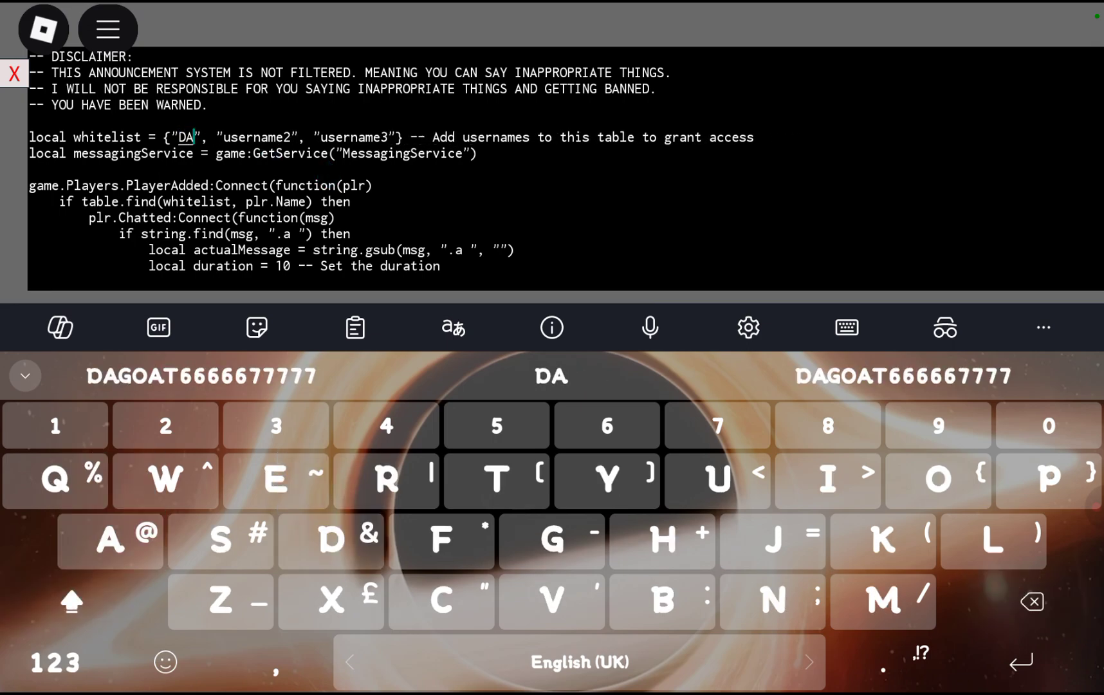
{"action": "left_click", "coordinate": [551, 376]}
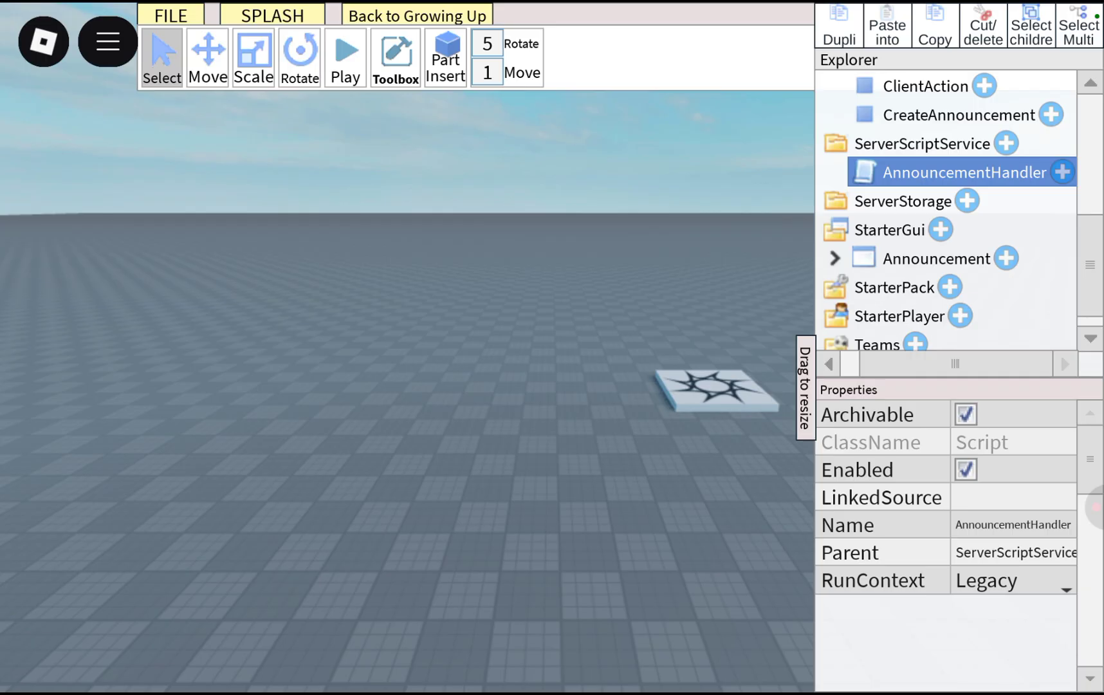
Playtest and send '.a HELLO' in chat to show the verified HELLO announcement banner
{"action": "left_click", "coordinate": [345, 50]}
{"action": "type", "text": ".a H"}
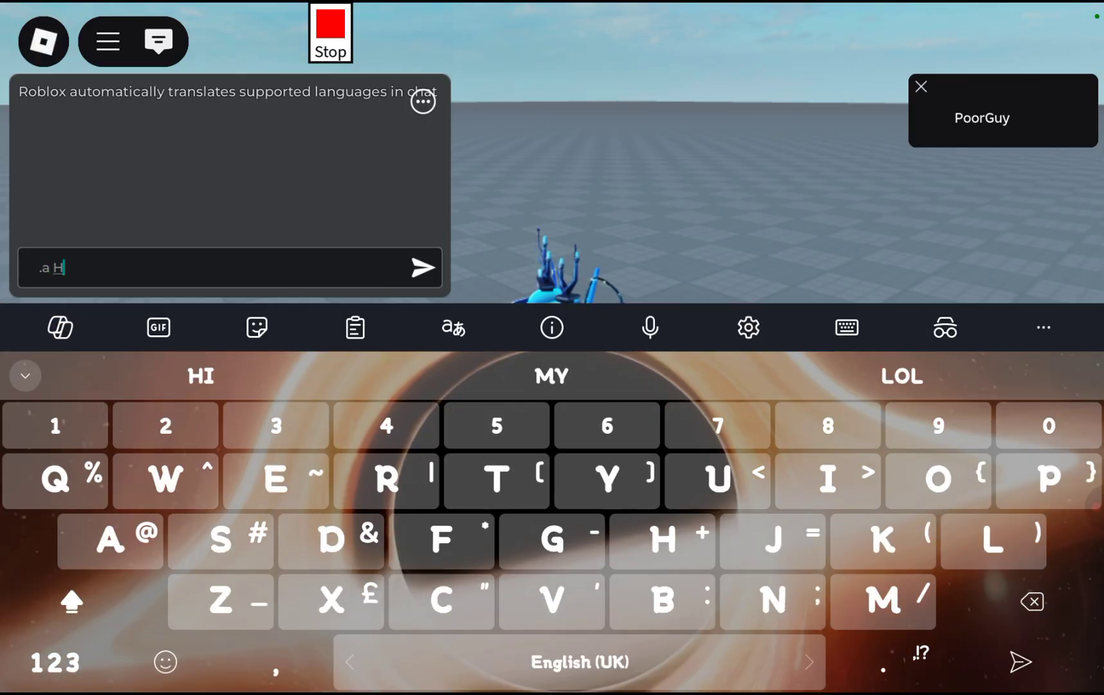
{"action": "left_click", "coordinate": [421, 268]}
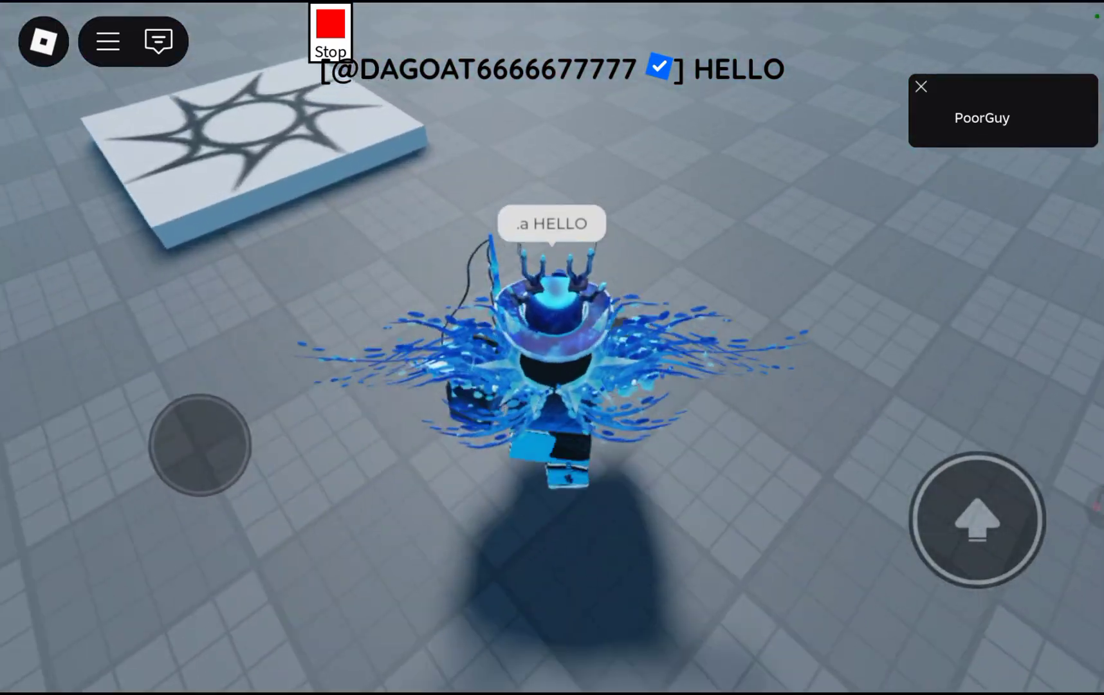
{"action": "left_click", "coordinate": [153, 40]}
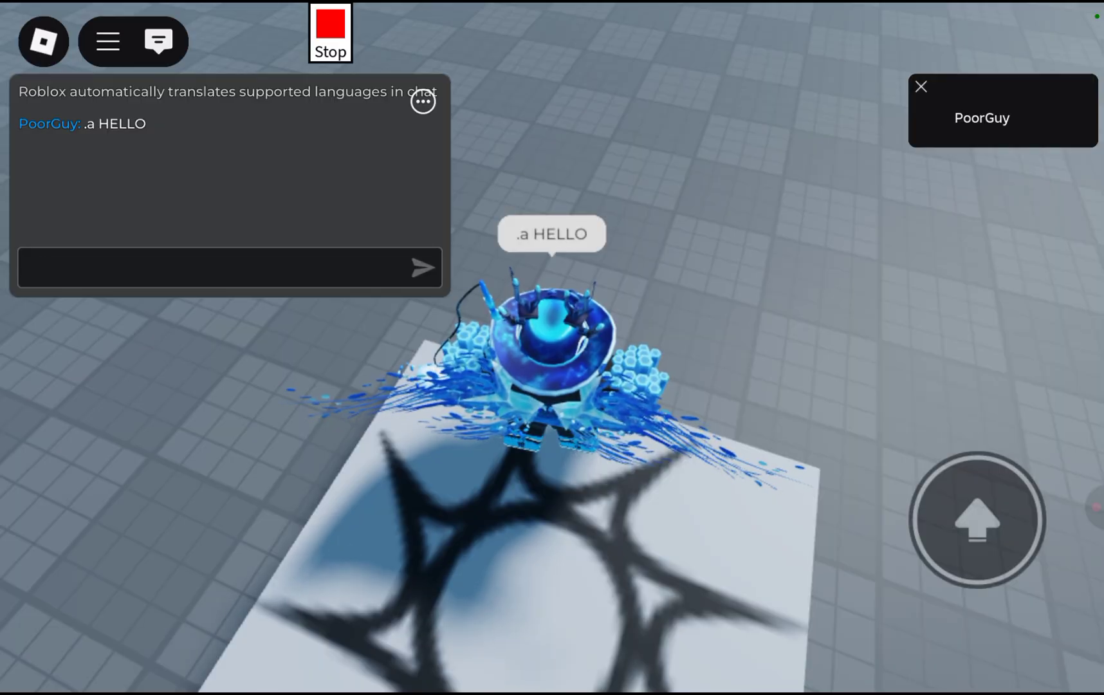
{"action": "left_click", "coordinate": [219, 267]}
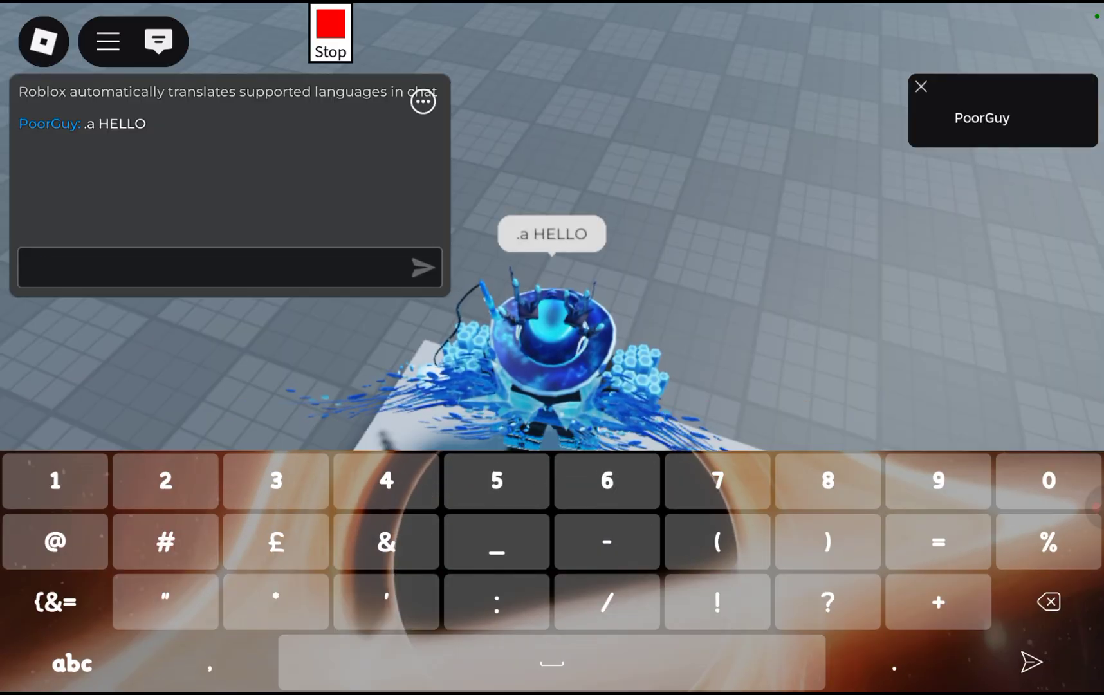